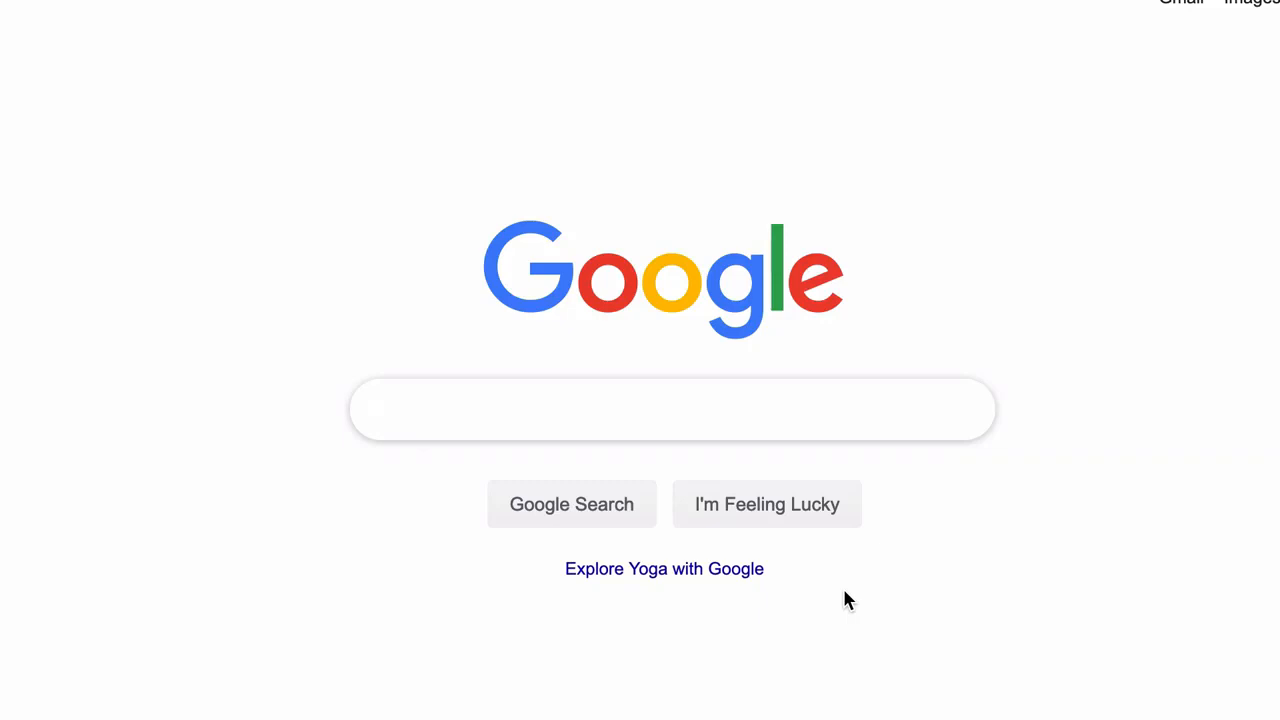
Step: Search Google for 'coggle' so the Coggle site appears in the results
{"action": "left_click", "coordinate": [672, 408]}
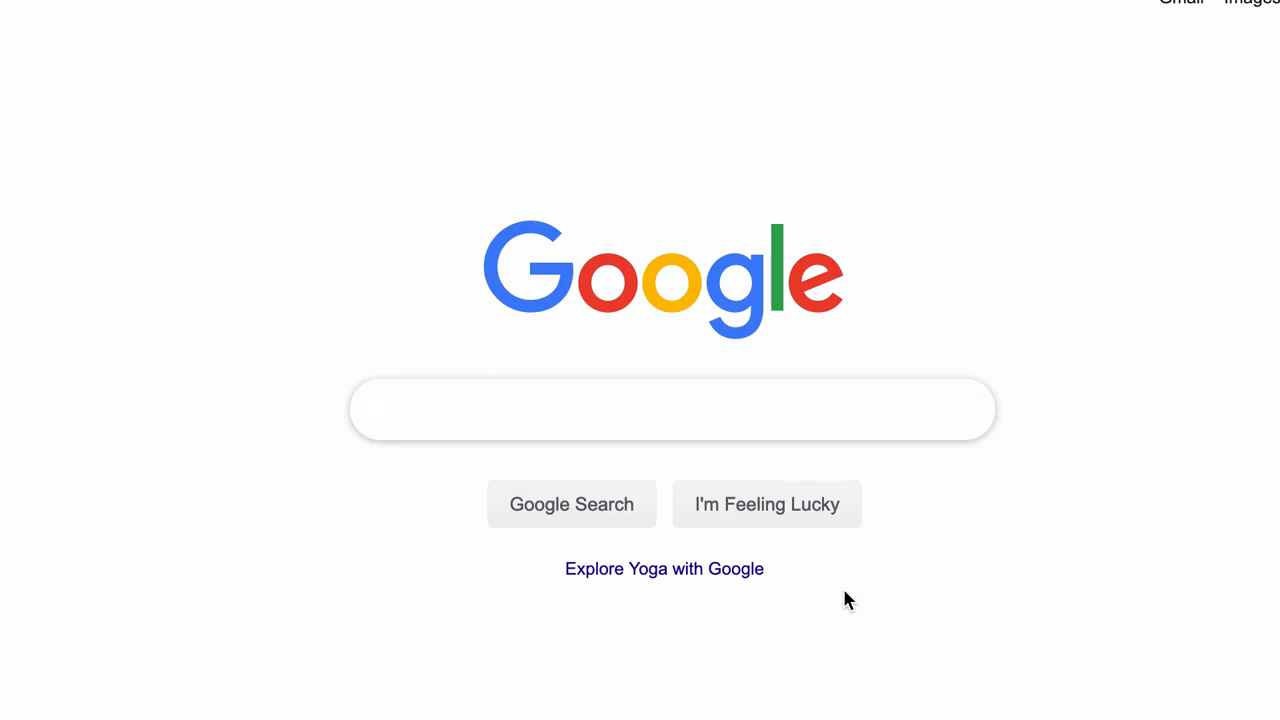
{"action": "left_click", "coordinate": [672, 408]}
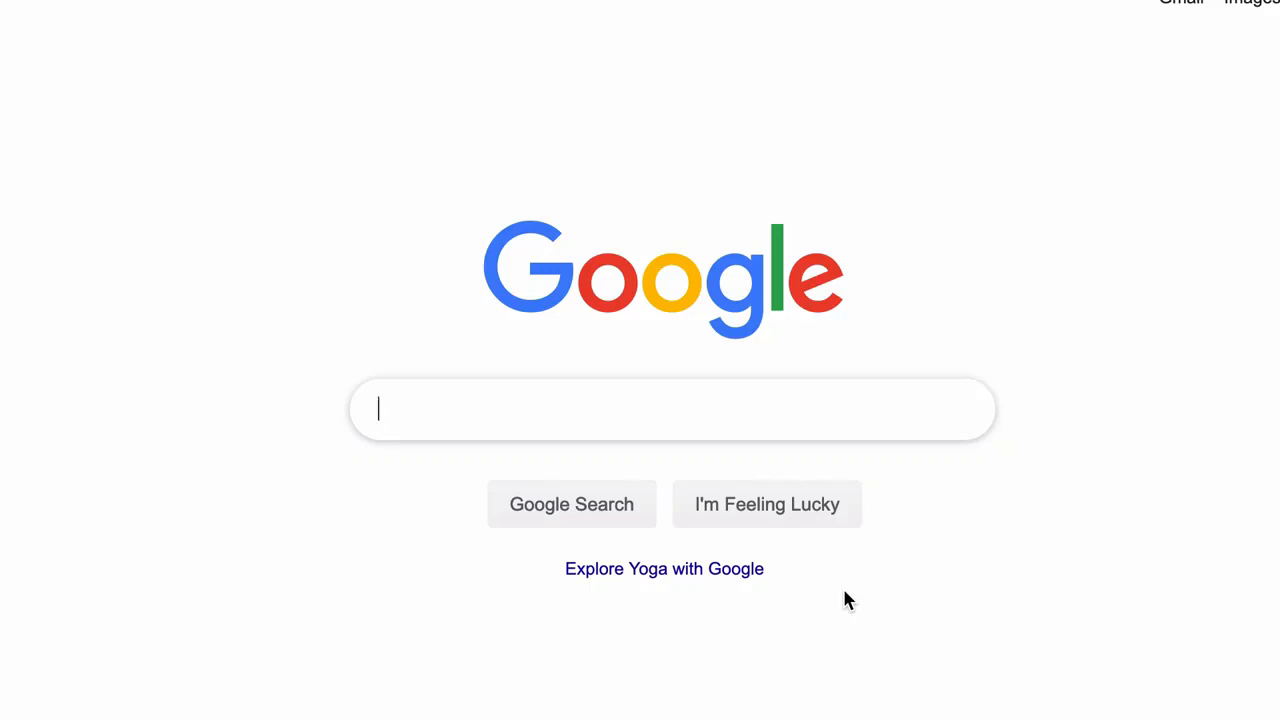
{"action": "type", "text": "coggle"}
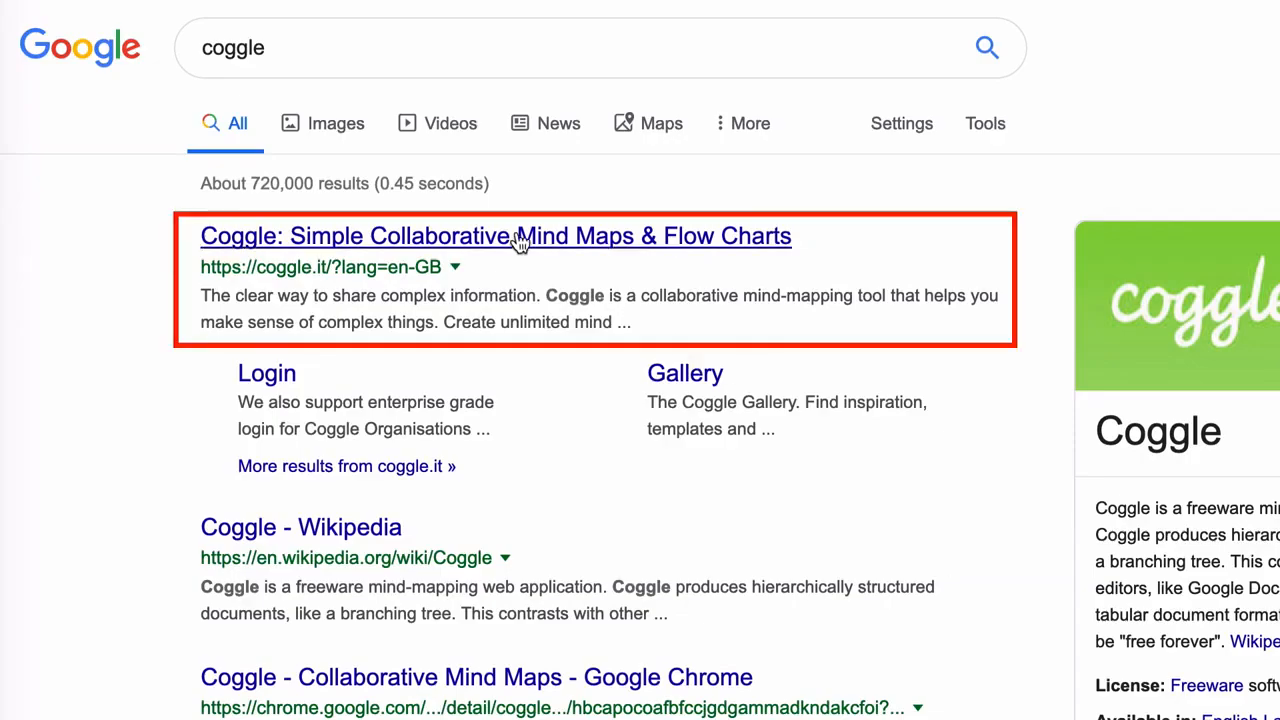
Step: Open the official Coggle website from the top search result
{"action": "left_click", "coordinate": [496, 236]}
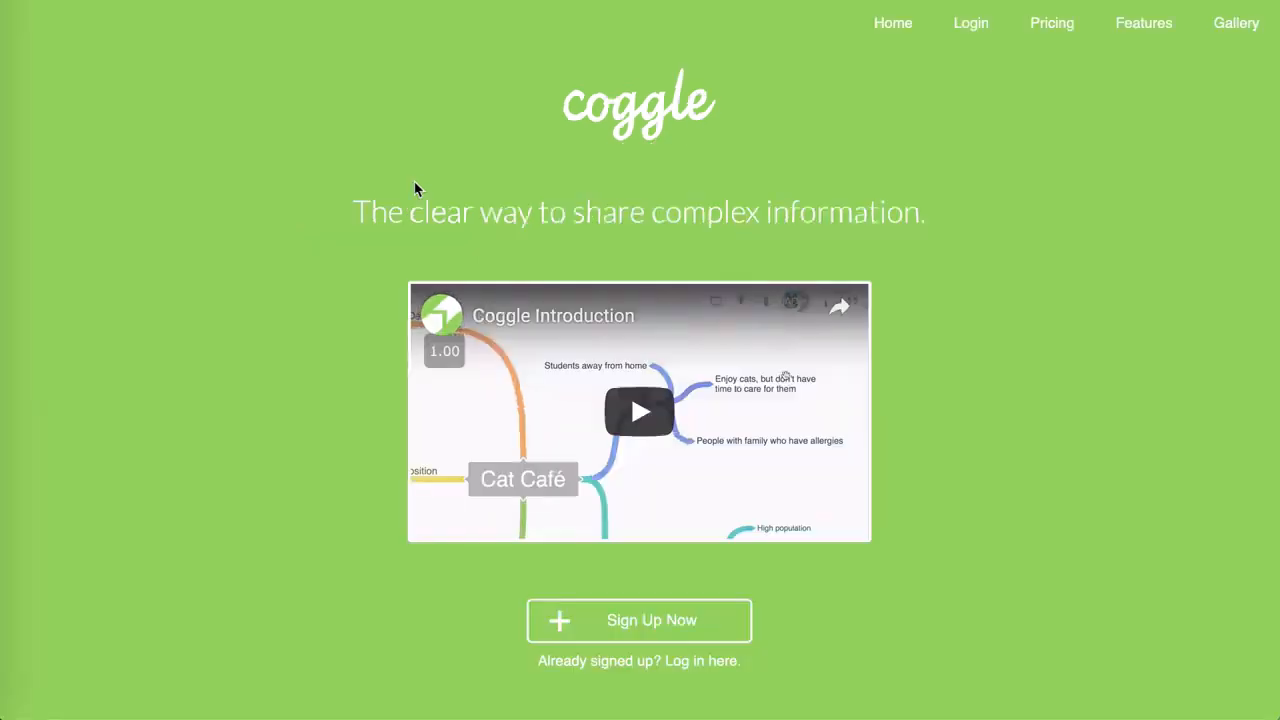
{"action": "mouse_move", "coordinate": [394, 198]}
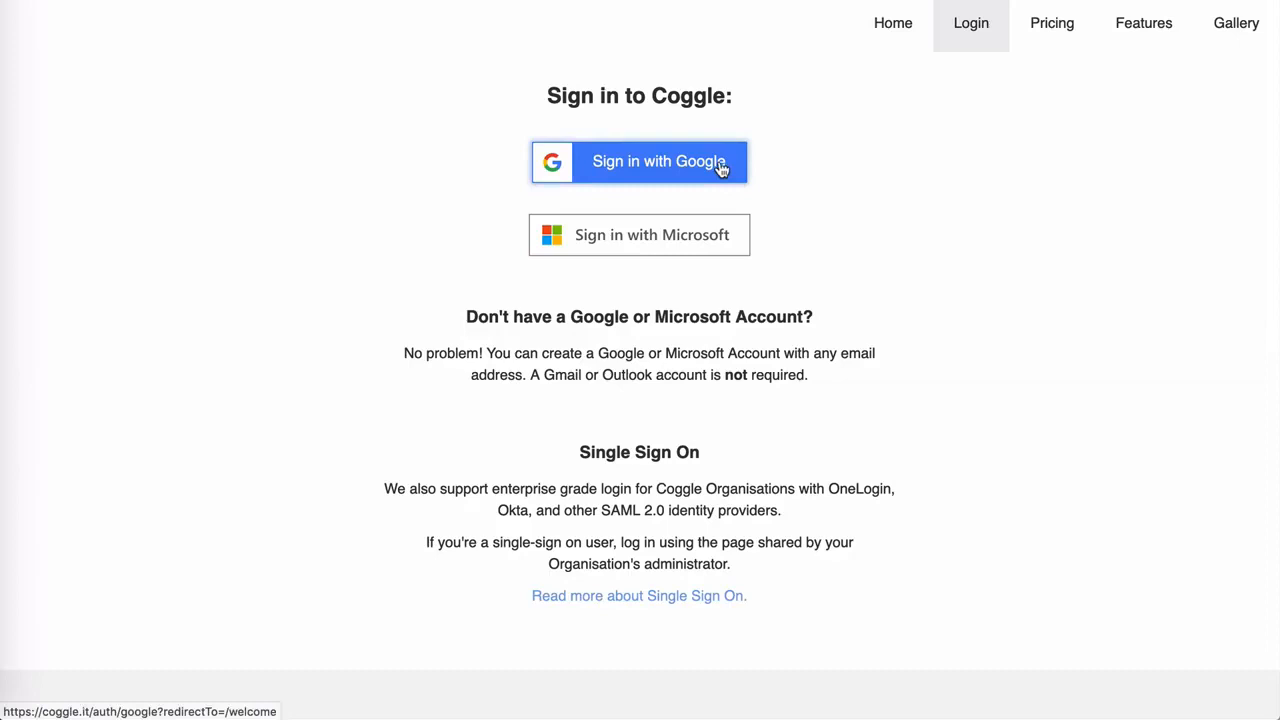
Step: Sign in to Coggle with the Google account's email and password
{"action": "left_click", "coordinate": [640, 160]}
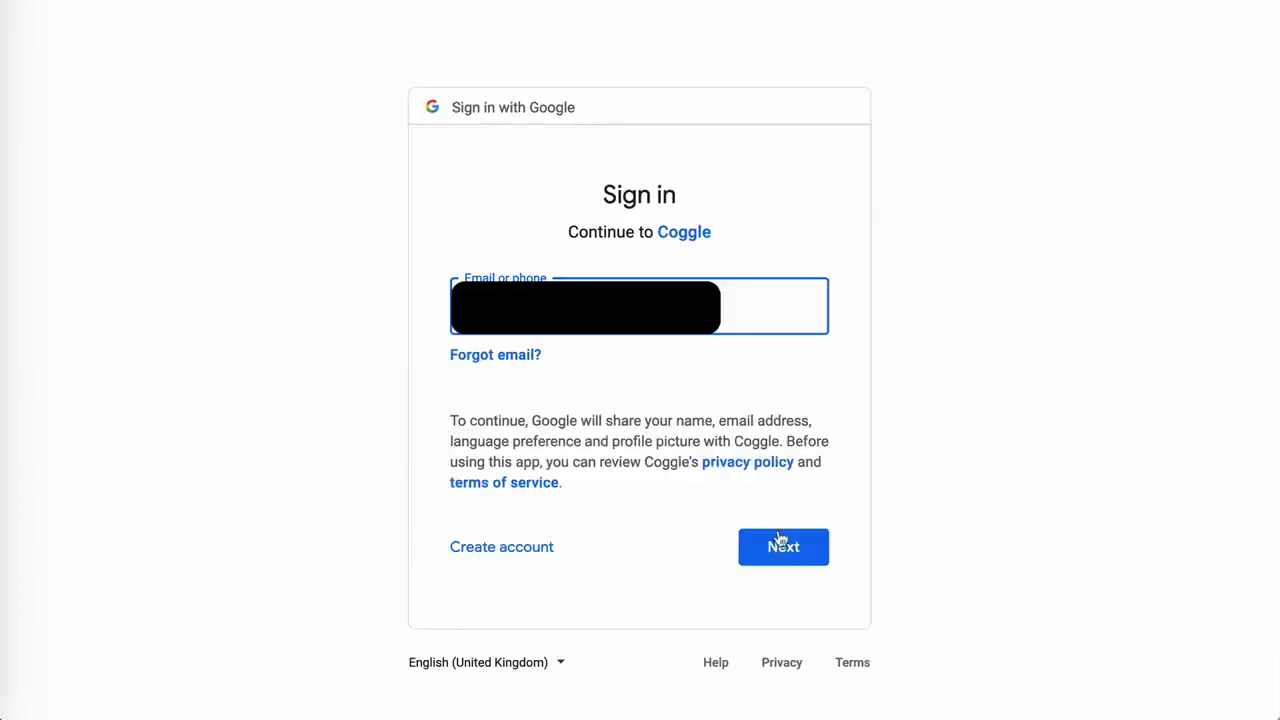
{"action": "left_click", "coordinate": [784, 546]}
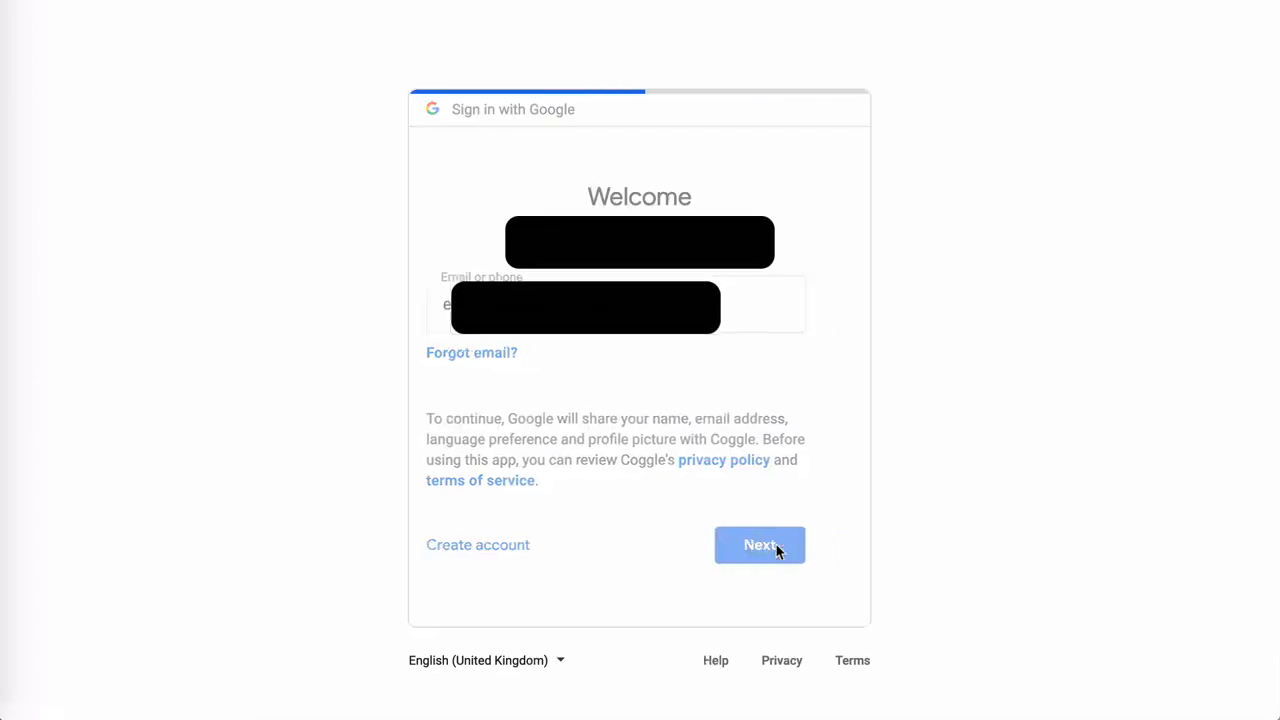
{"action": "left_click", "coordinate": [760, 544]}
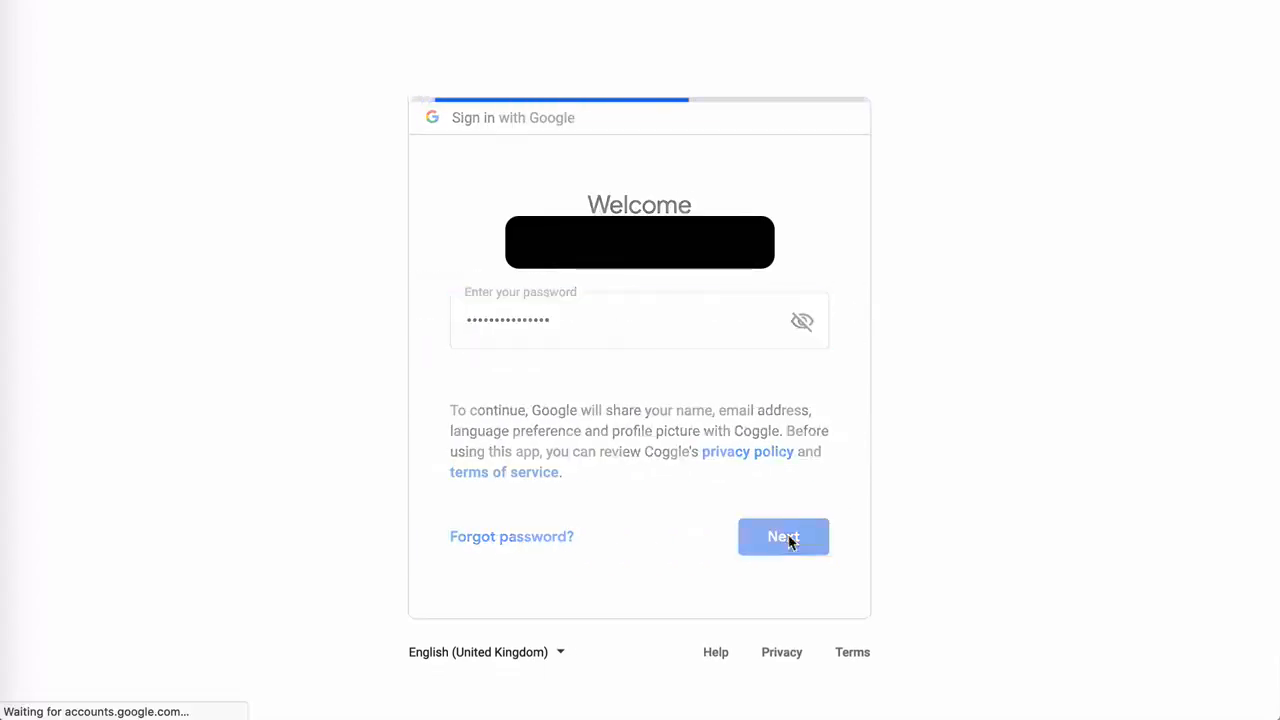
{"action": "left_click", "coordinate": [784, 536]}
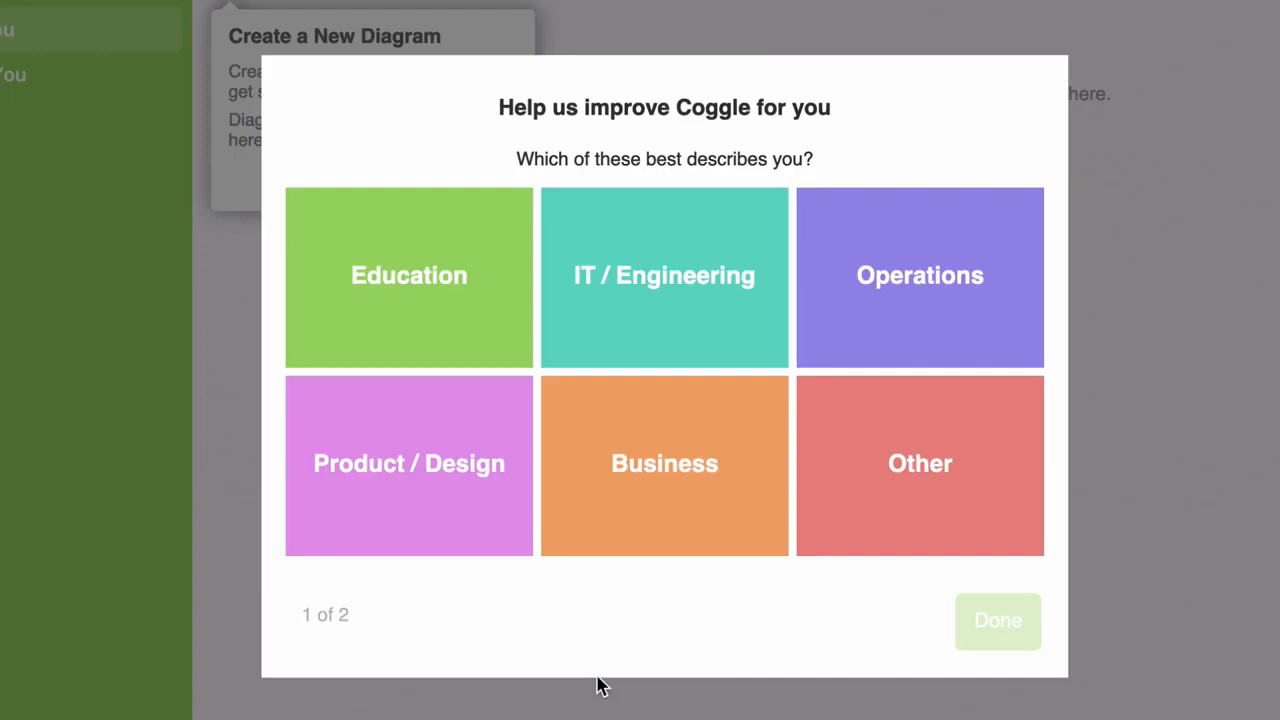
Step: Choose Education as the field that best describes you in the survey
{"action": "left_click", "coordinate": [408, 276]}
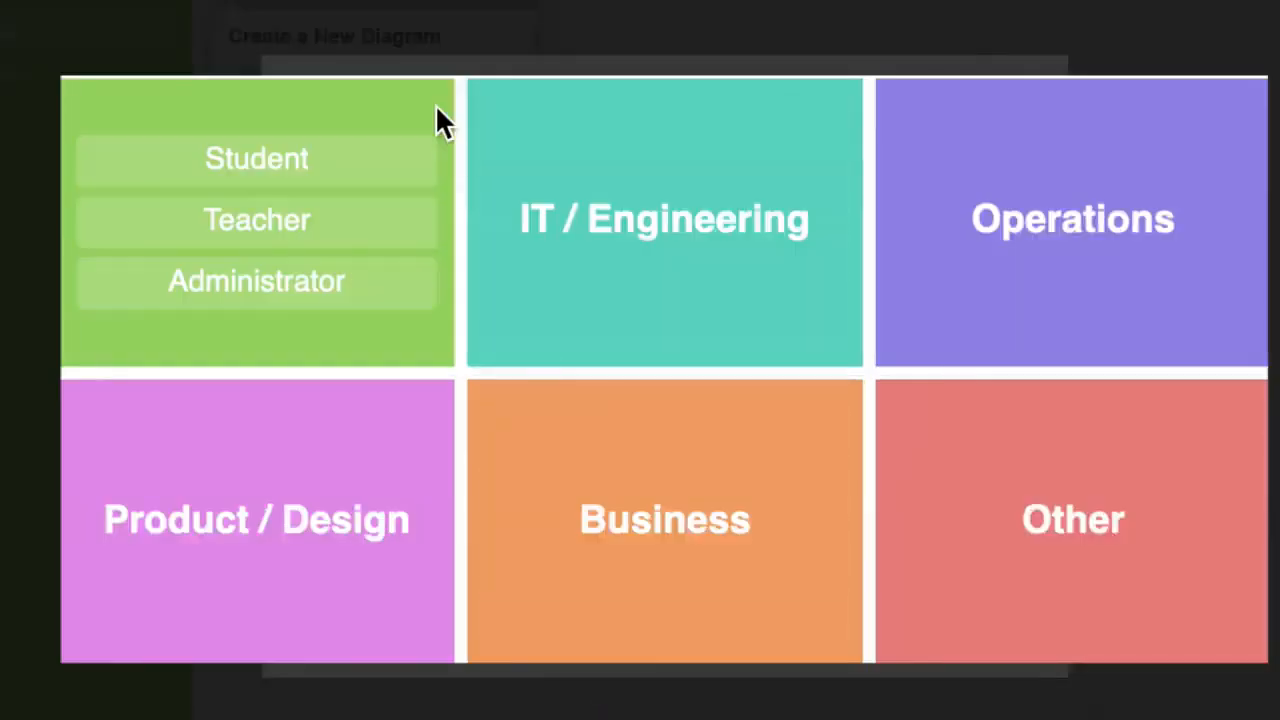
{"action": "mouse_move", "coordinate": [416, 124]}
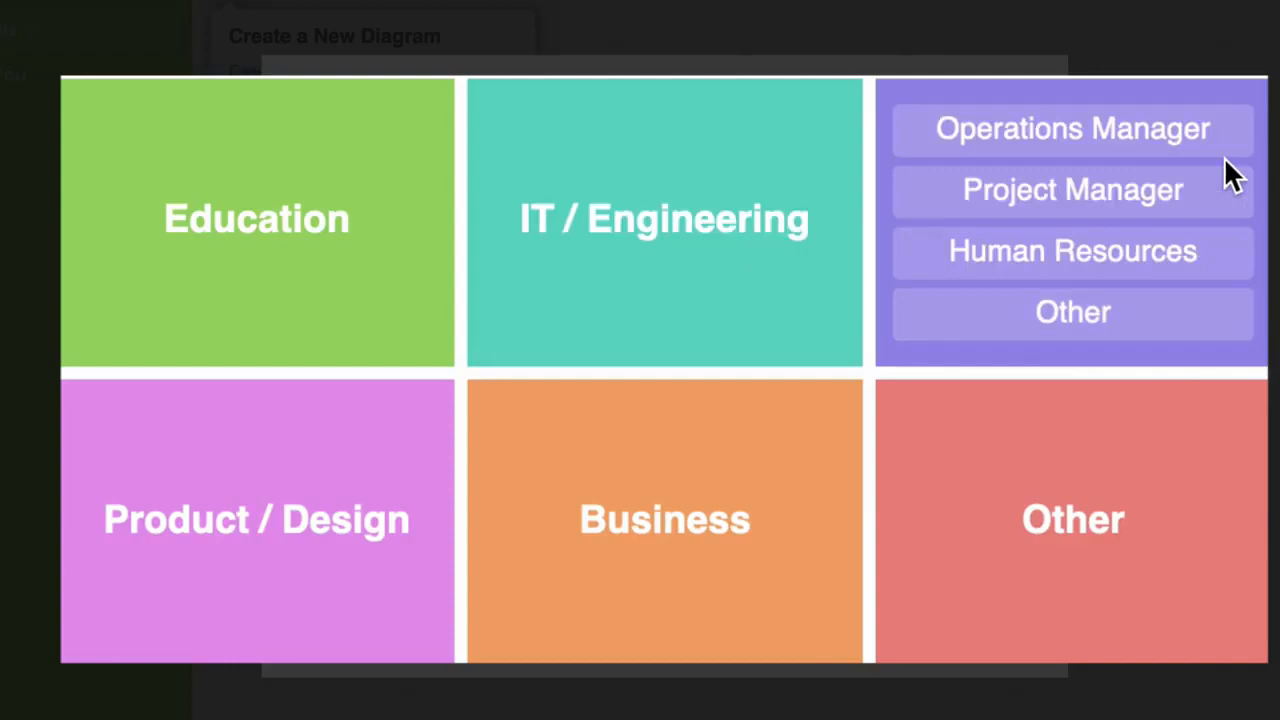
{"action": "mouse_move", "coordinate": [1216, 238]}
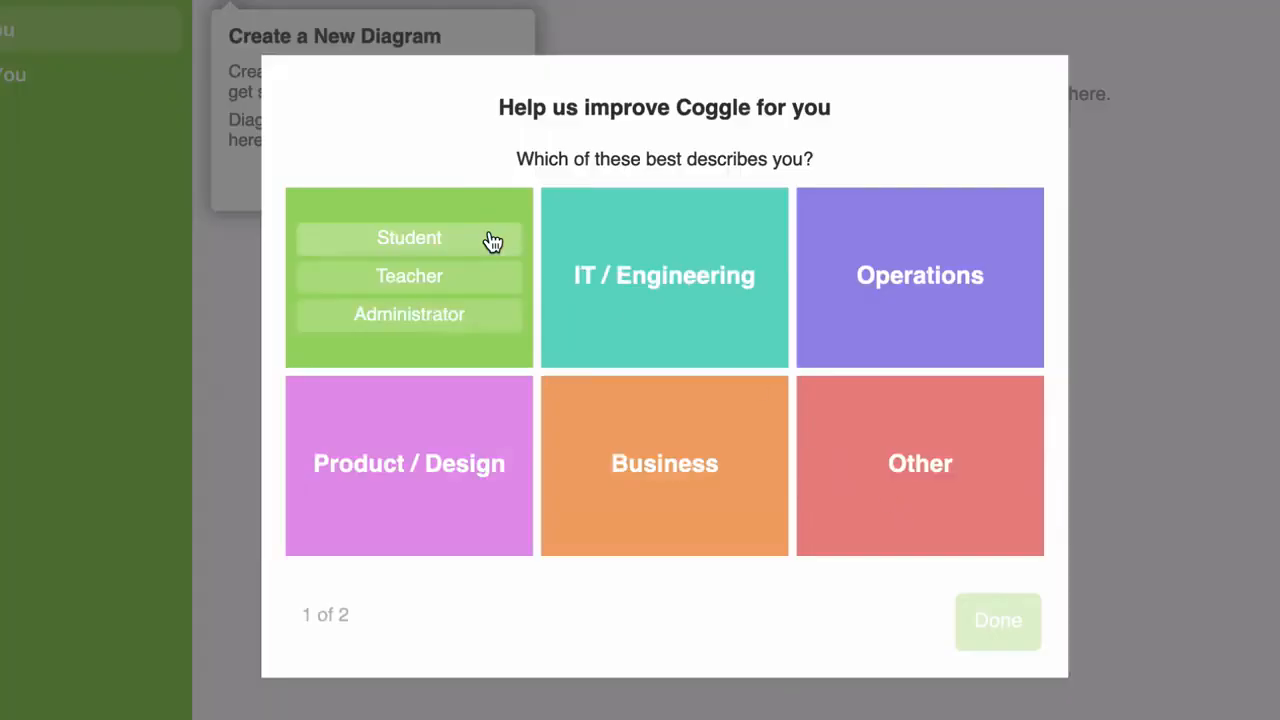
{"action": "mouse_move", "coordinate": [458, 284]}
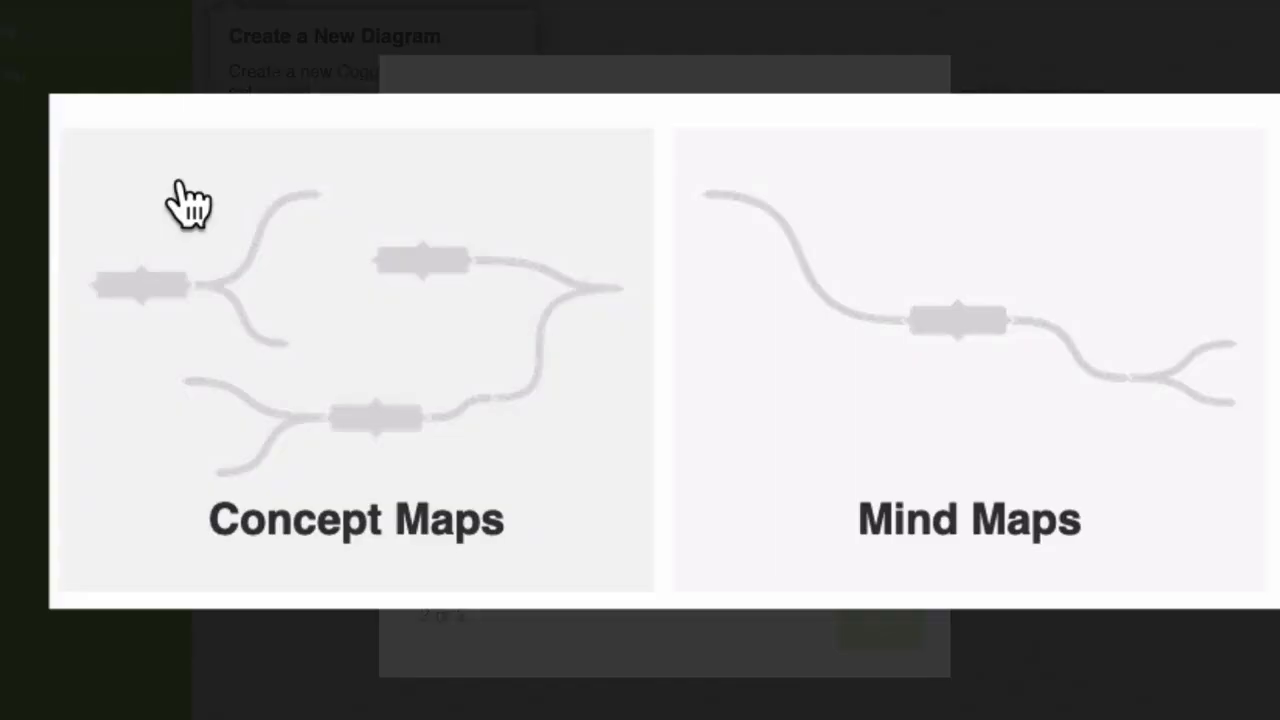
{"action": "mouse_move", "coordinate": [548, 436]}
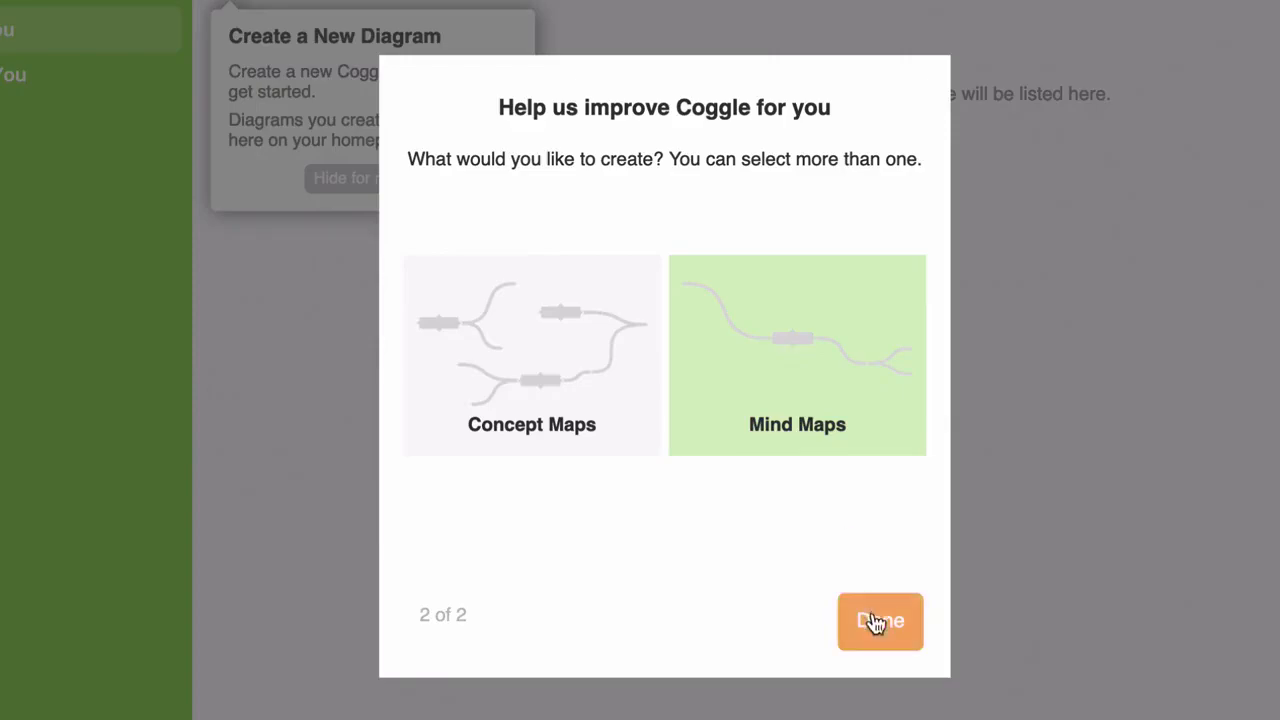
Step: Submit the onboarding survey with Mind Maps chosen as the diagram type
{"action": "left_click", "coordinate": [880, 620]}
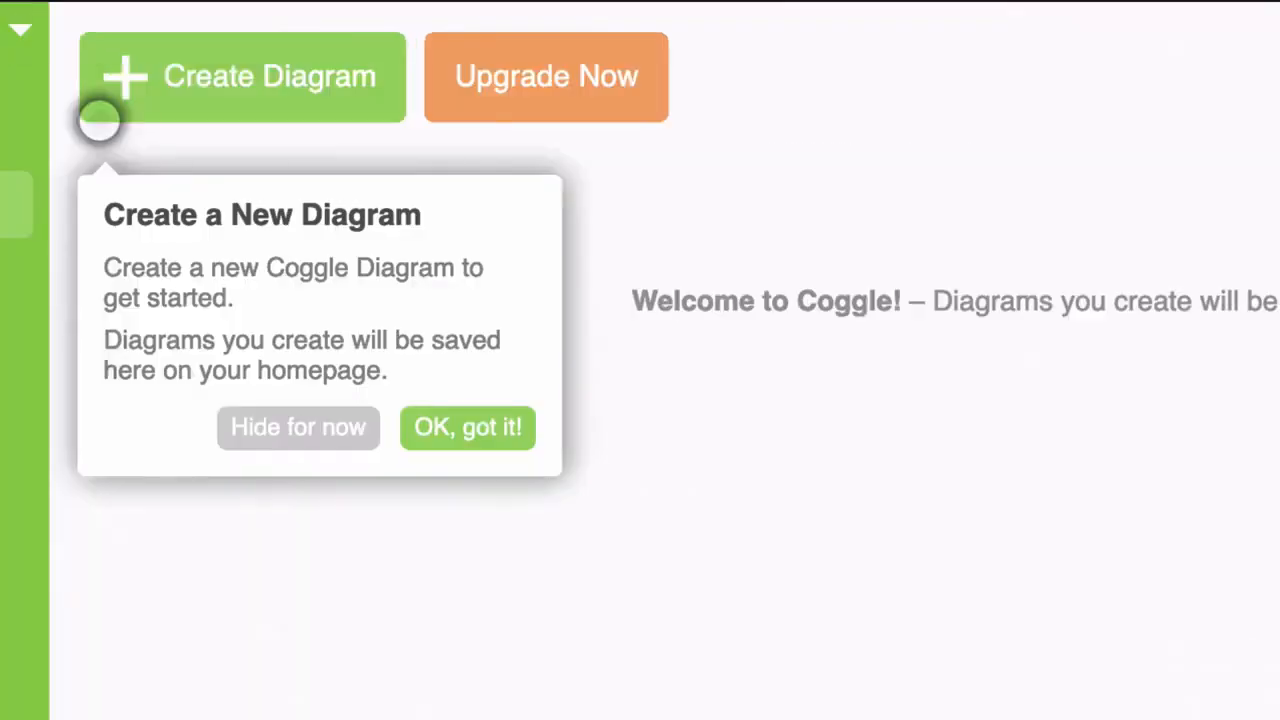
{"action": "mouse_move", "coordinate": [544, 476]}
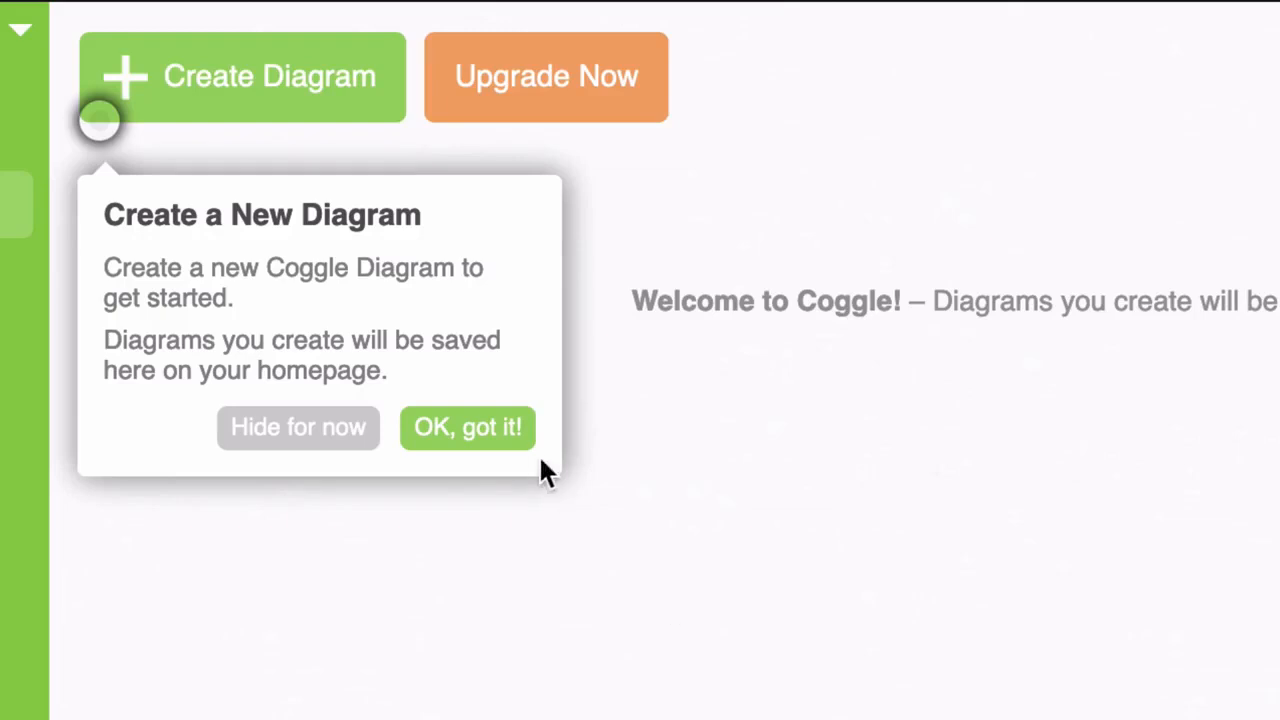
Step: Dismiss the Create a New Diagram tip with 'OK, got it!'
{"action": "left_click", "coordinate": [468, 428]}
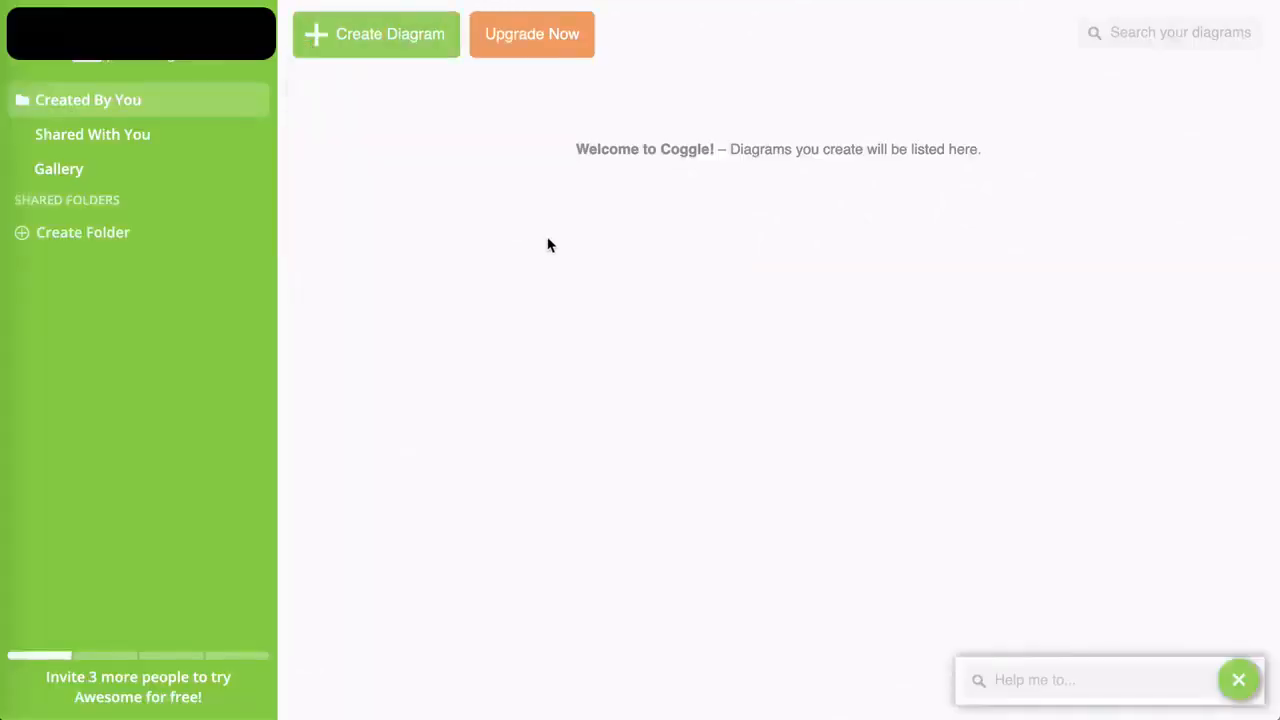